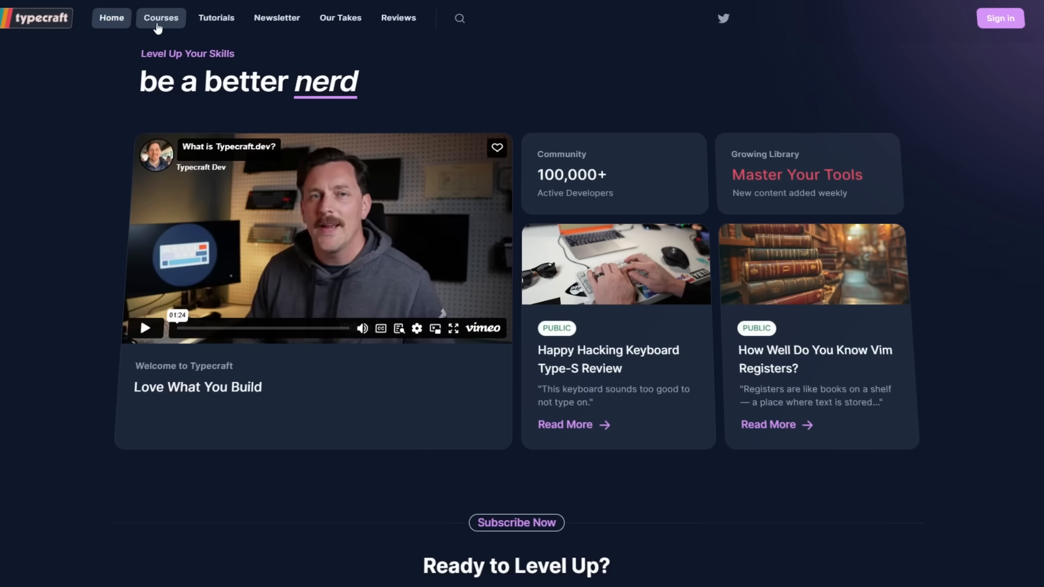
Browse the Courses page listing Hyprland, Docker, Neovim and Tmux for Newbs
{"action": "left_click", "coordinate": [161, 18]}
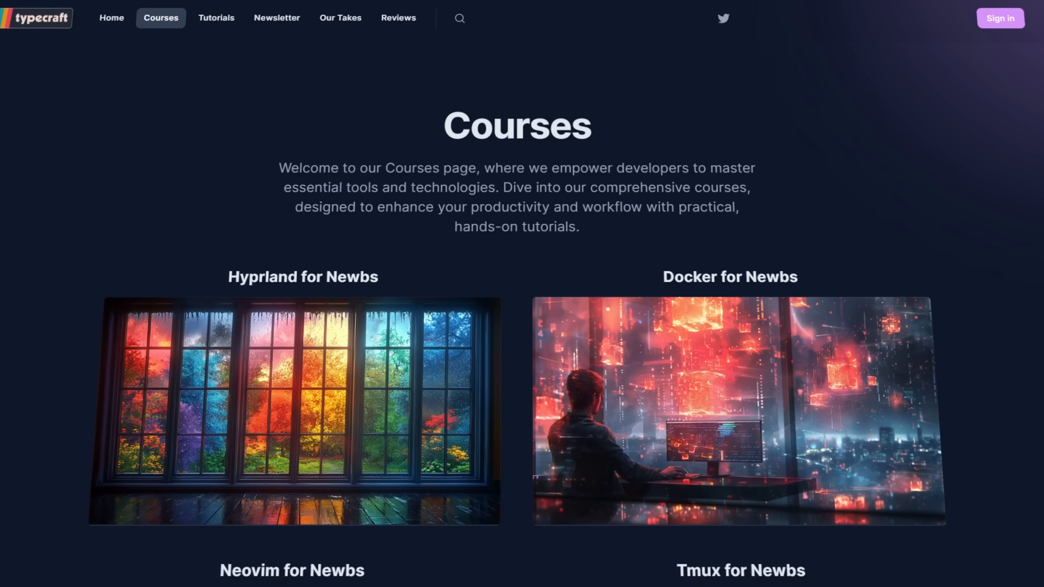
{"action": "scroll", "scroll_direction": "down", "scroll_amount": 3}
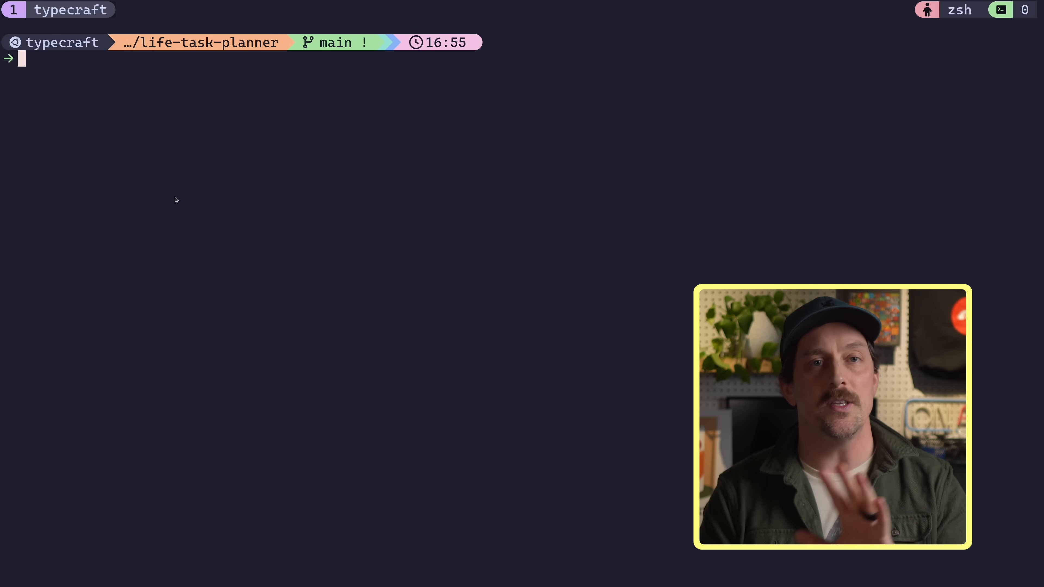
Launch Neovim on ~/.tmux.conf from the life-task-planner shell
{"action": "type", "text": "nvim ~"}
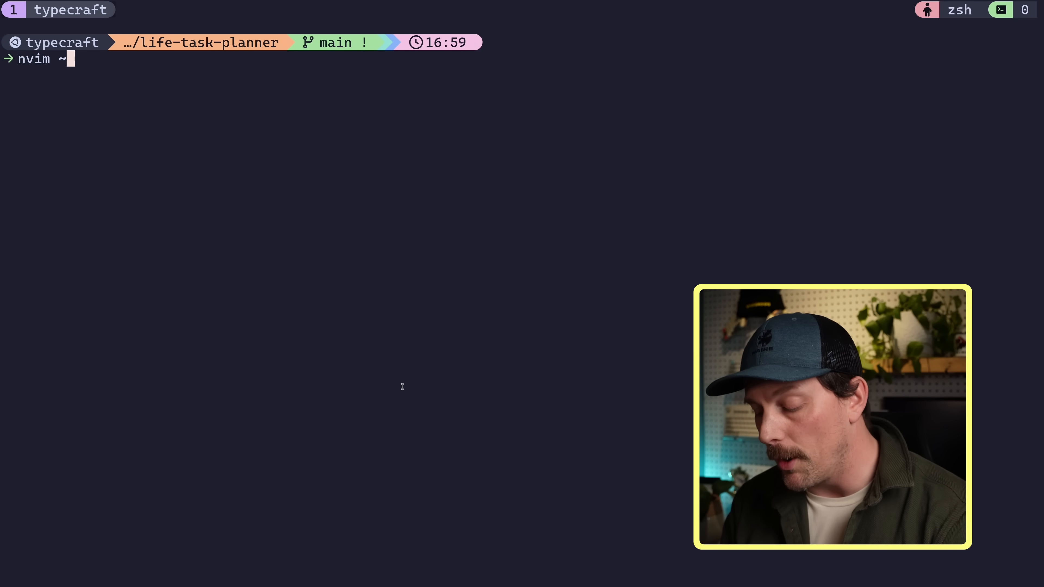
{"action": "type", "text": ".tmux"}
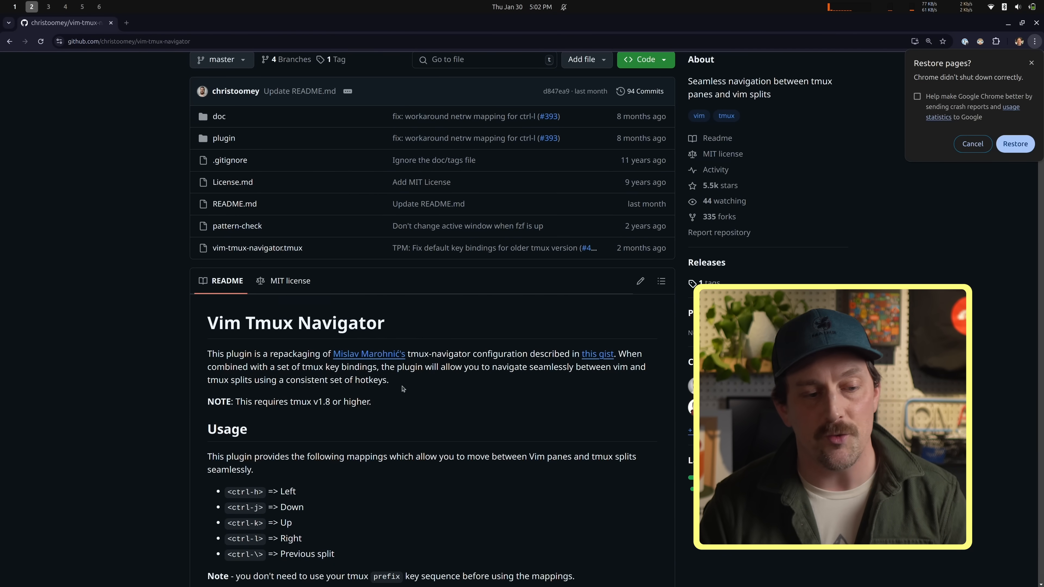
Scroll the README to its Usage mappings for left, down, up and right
{"action": "scroll", "scroll_direction": "down", "scroll_amount": 3}
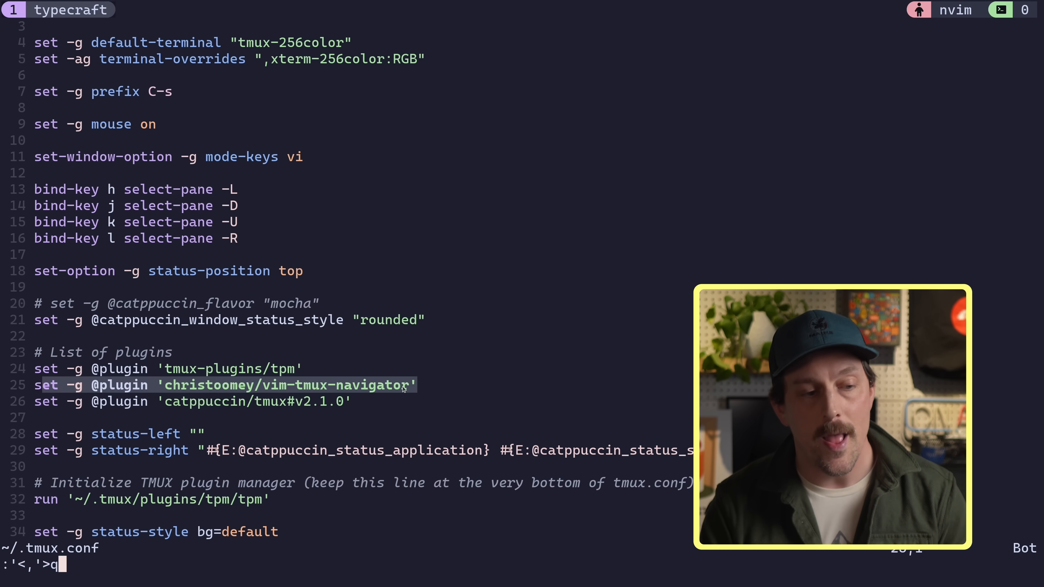
Quit Neovim with :q, leaving ~/.tmux.conf listing vim-tmux-navigator
{"action": "key", "text": "Return"}
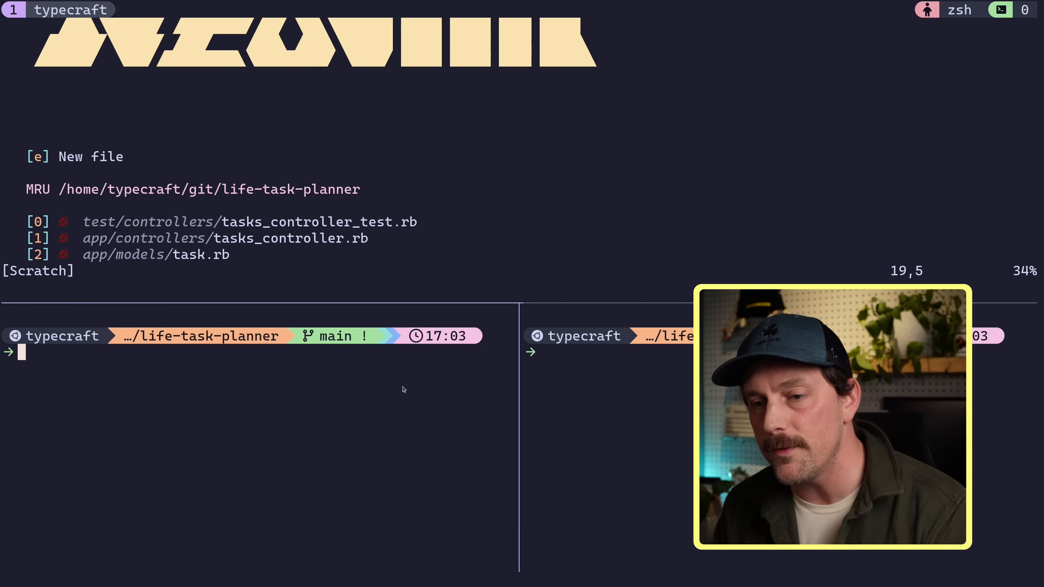
Jump between the top Neovim pane and the two shell panes with Ctrl+j/k
{"action": "key", "text": "e"}
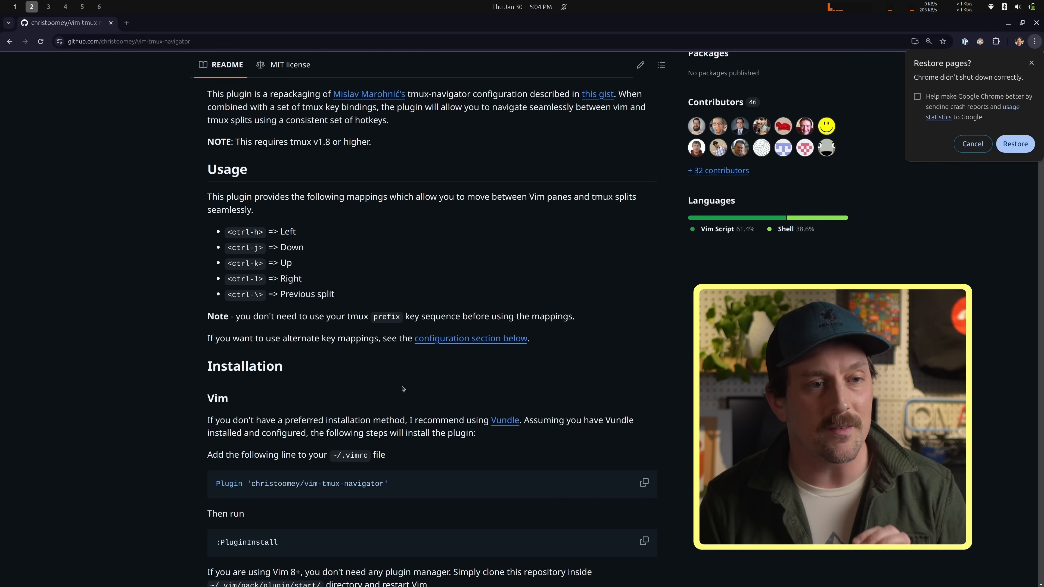
Scroll the README down to the lazy.nvim installation snippet with its key mappings
{"action": "scroll", "scroll_direction": "down", "scroll_amount": 3}
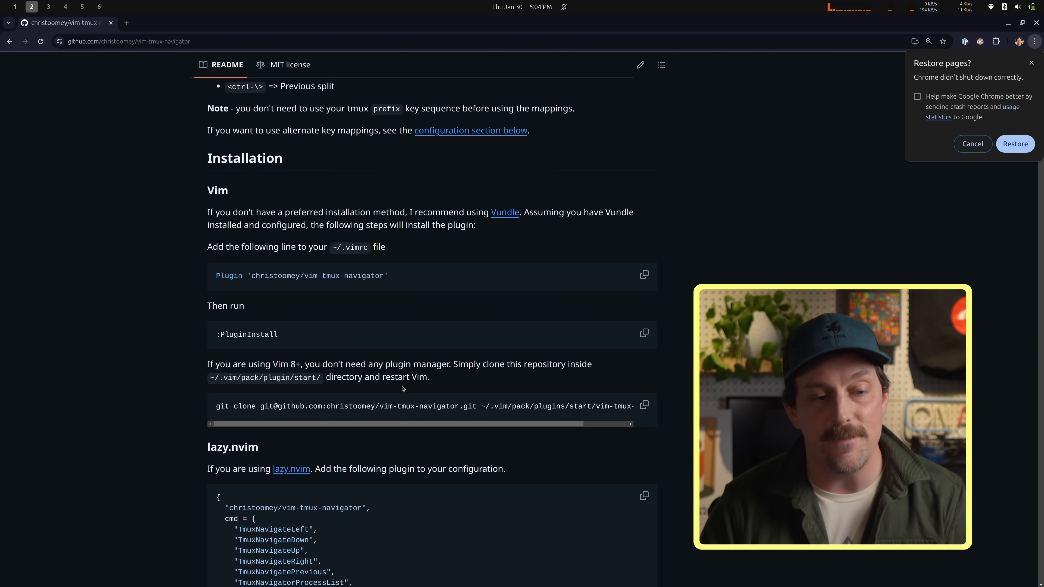
{"action": "scroll", "scroll_direction": "down", "scroll_amount": 3}
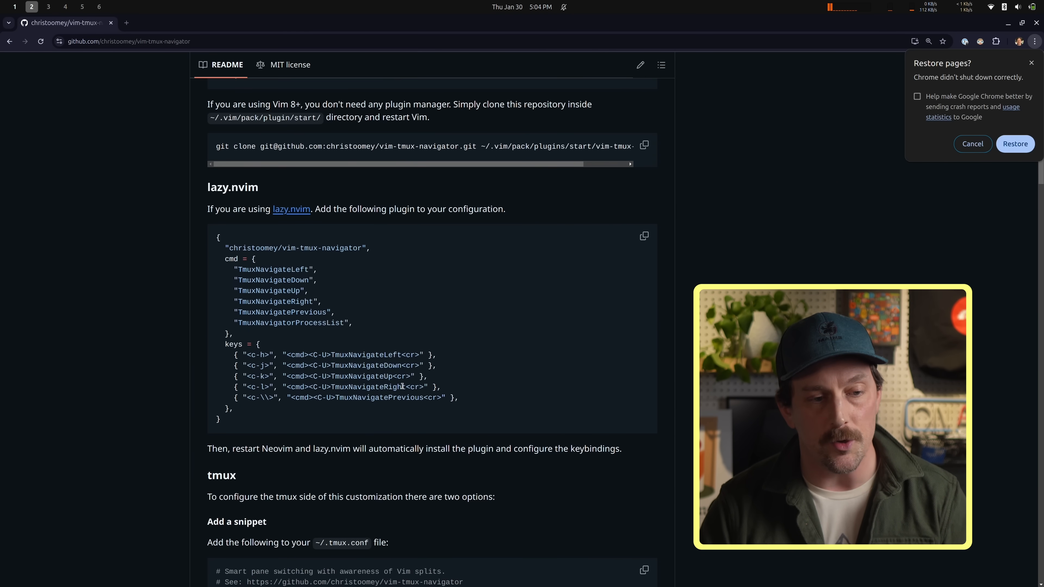
{"action": "mouse_move", "coordinate": [240, 425]}
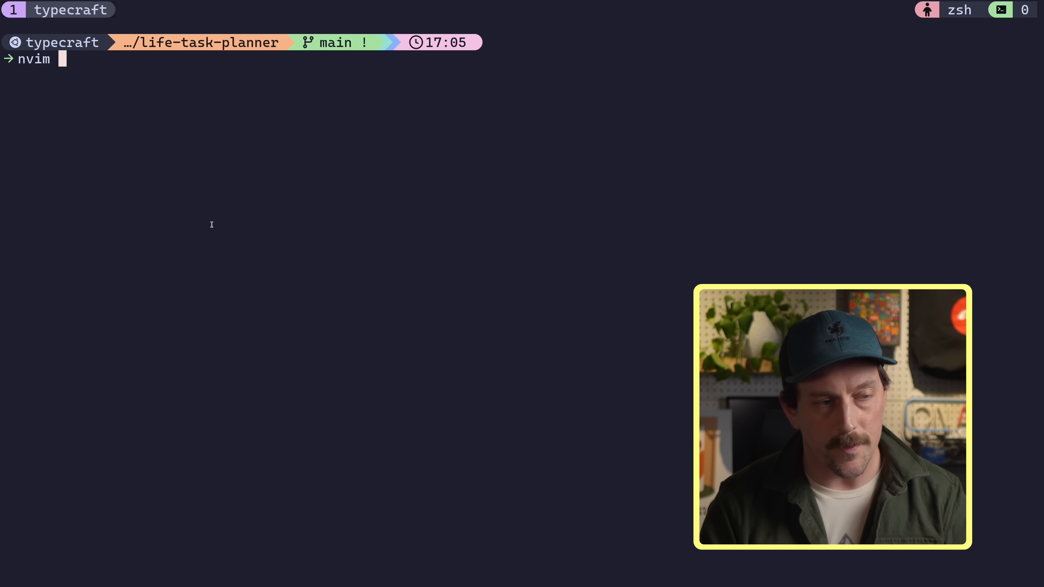
Enter an nvim command pointing at ~/.config/nvim at the shell prompt
{"action": "type", "text": "~/.config/nvim"}
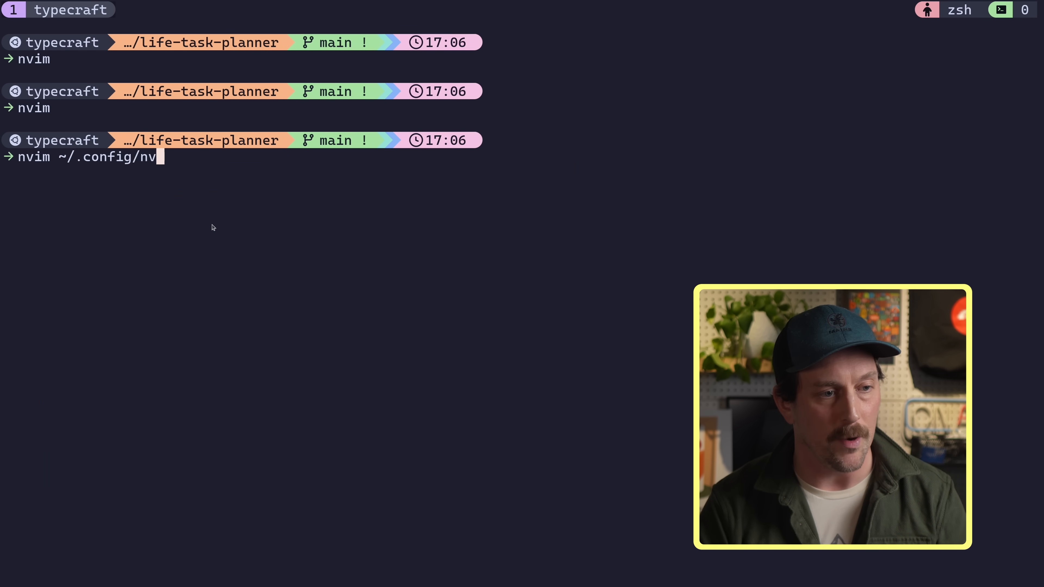
Review vim-test.lua's dependencies line, quit, and relaunch Neovim to its start screen
{"action": "key", "text": "Return"}
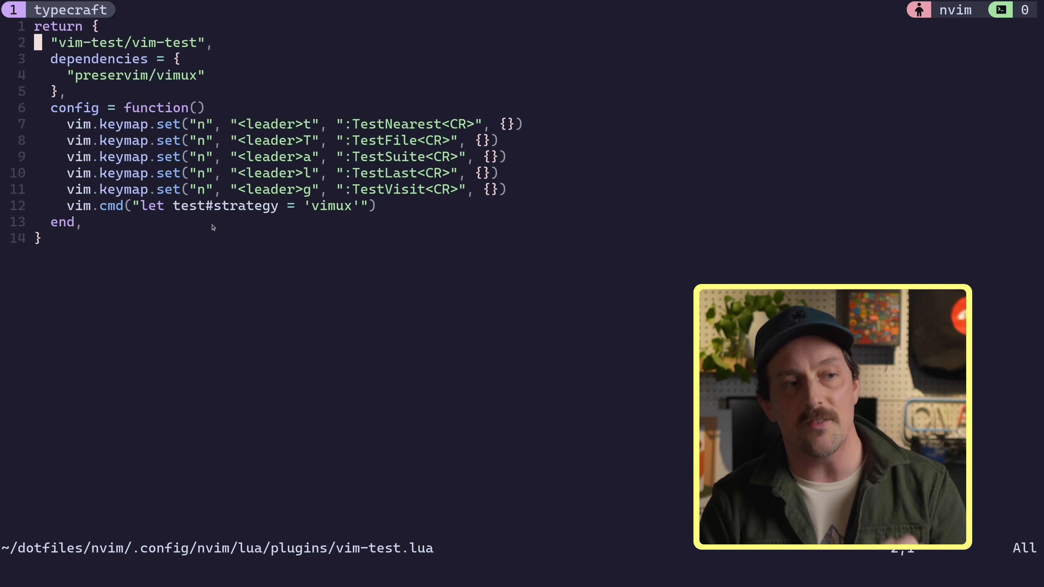
{"action": "key", "text": "V"}
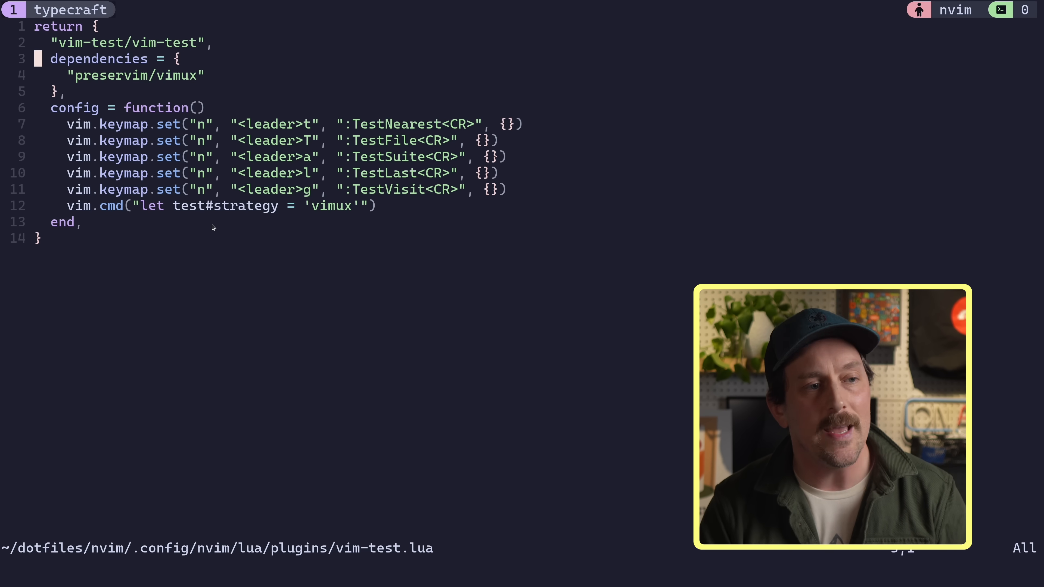
{"action": "key", "text": "V"}
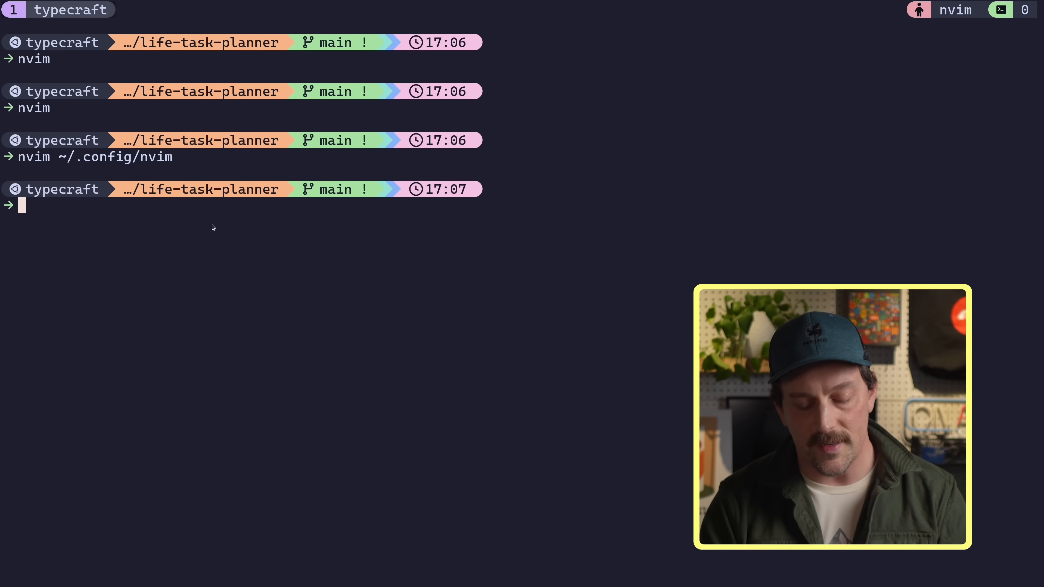
{"action": "key", "text": "Enter"}
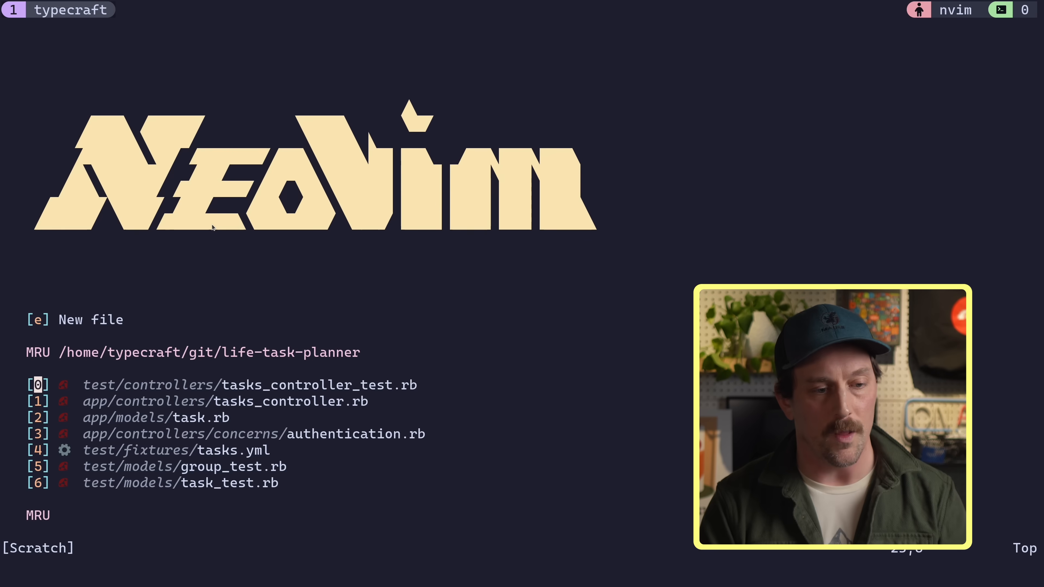